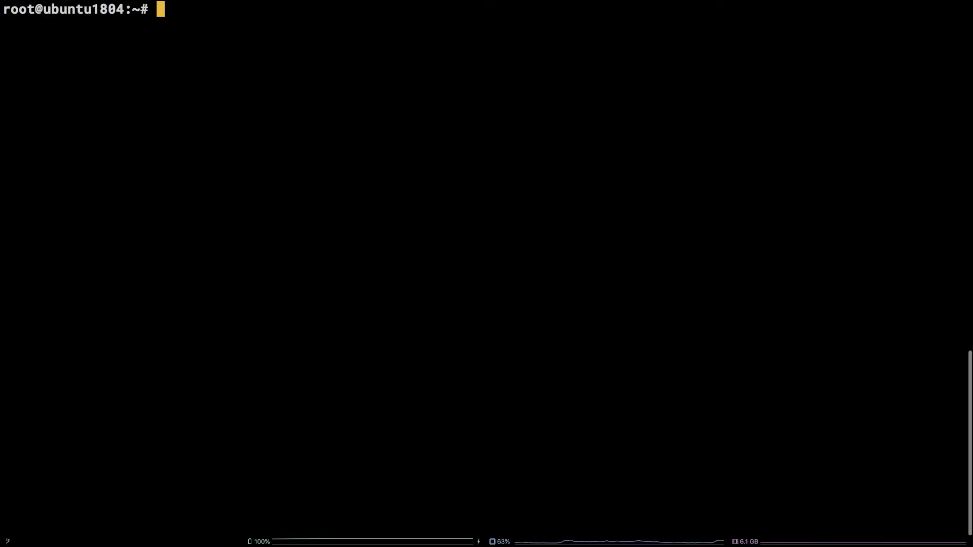
# Check the Ubuntu release with lsb_release, then begin apt update to refresh package lists.
pyautogui.write('lsb_r')
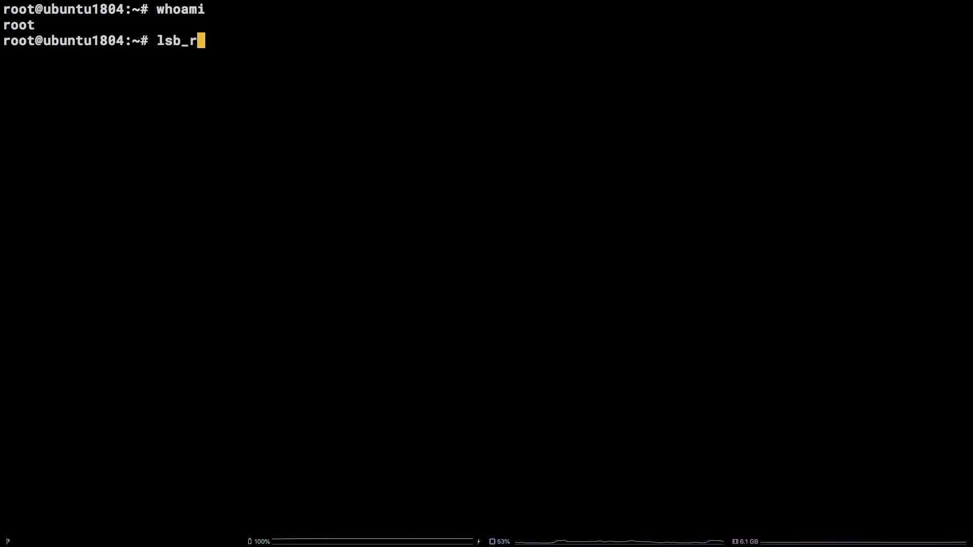
pyautogui.press('Return')
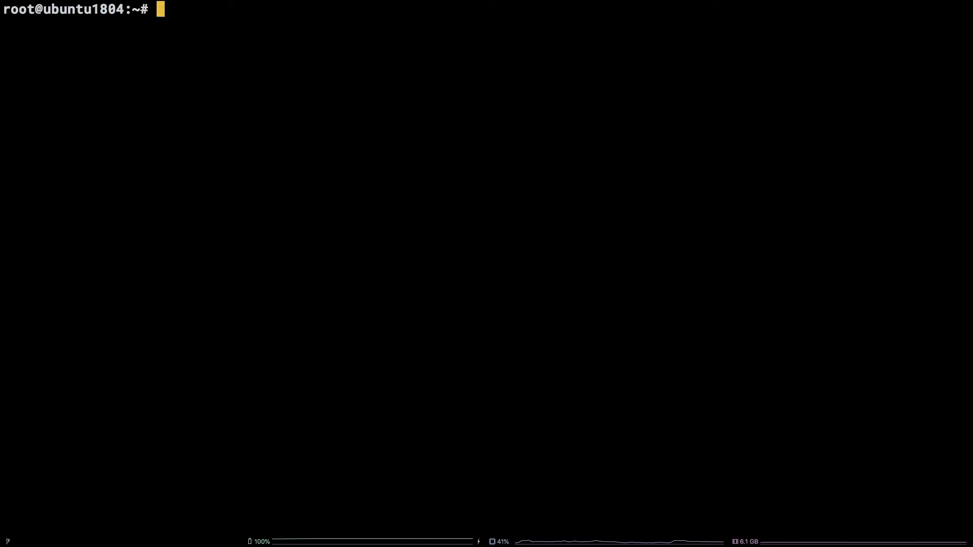
pyautogui.write('apt update -y')
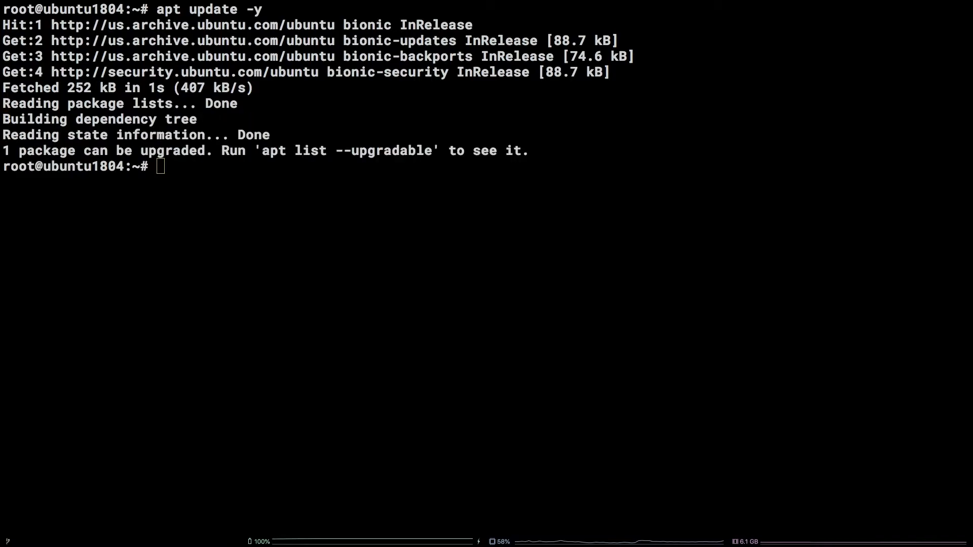
# Install default-jdk with apt, then start the wget download of spark-3.0.1-bin-hadoop2.7.tgz.
pyautogui.write('apt install defaul')
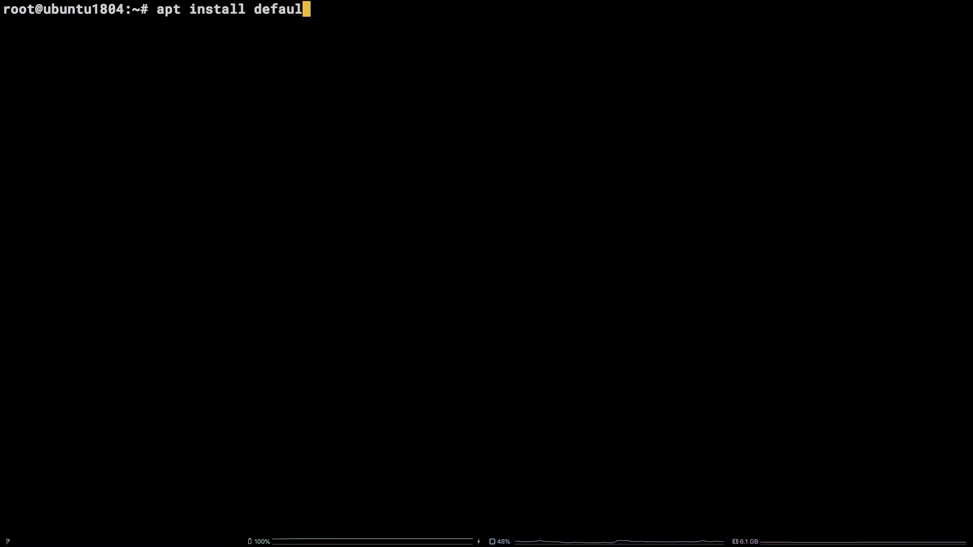
pyautogui.write('t-jdk')
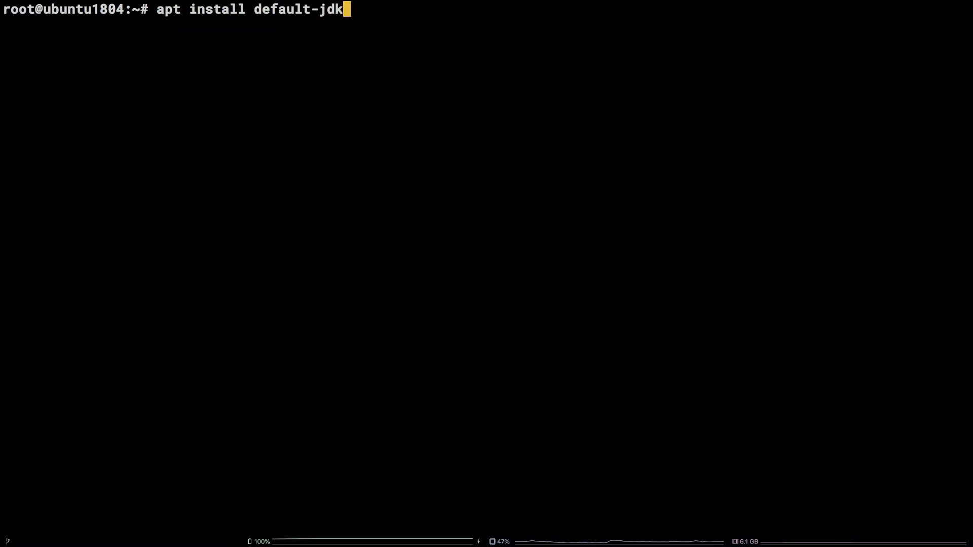
pyautogui.press('Return')
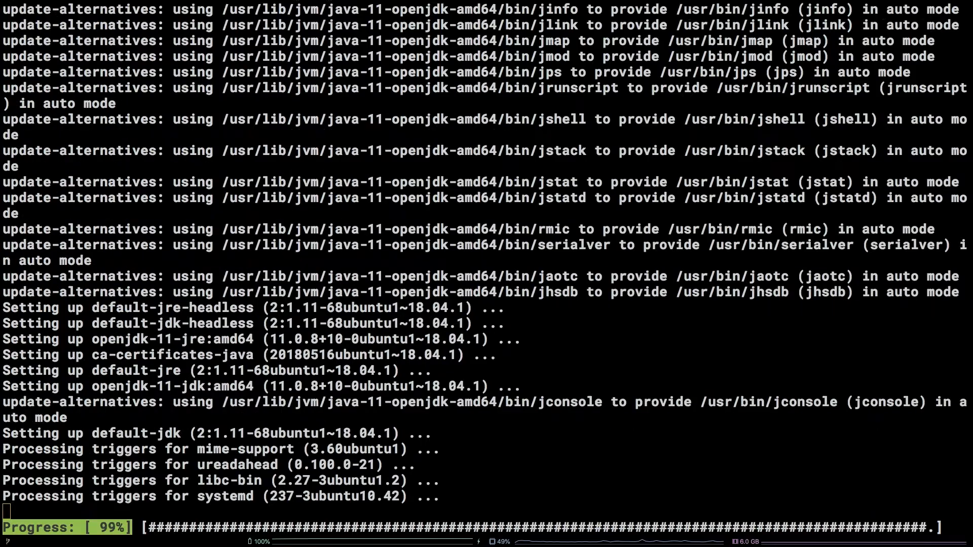
pyautogui.write('wget https://downloads.apache.org/spark/spark-3.0.1/spark-3.0.1-bin-hadoop2.7.tgz')
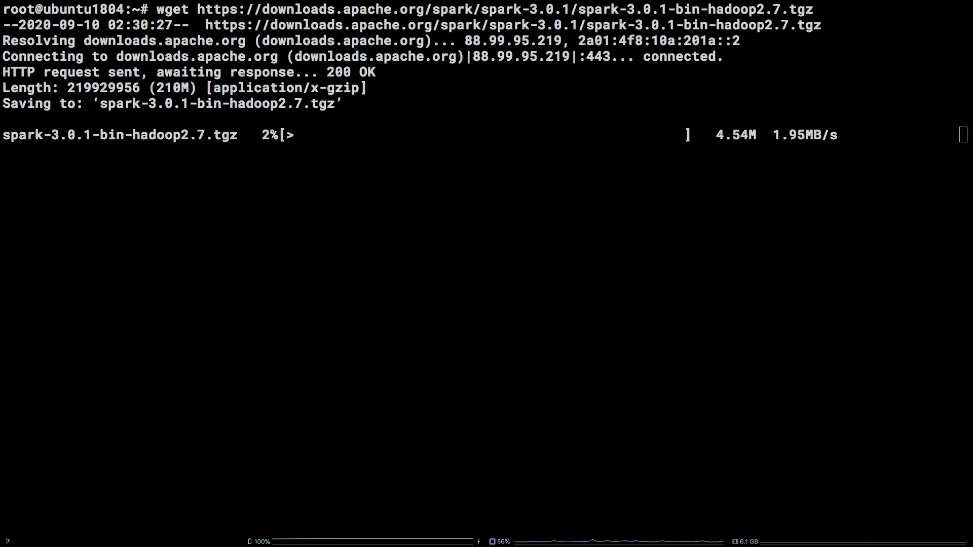
# Extract the spark-3.0.1-bin-hadoop2.7.tgz archive with tar -xvzf.
pyautogui.write('tar')
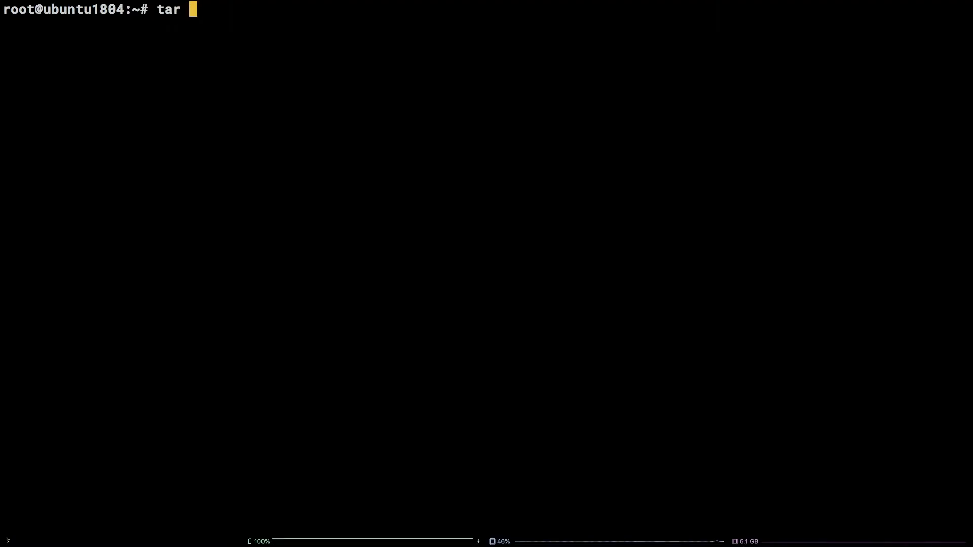
pyautogui.write('-xv')
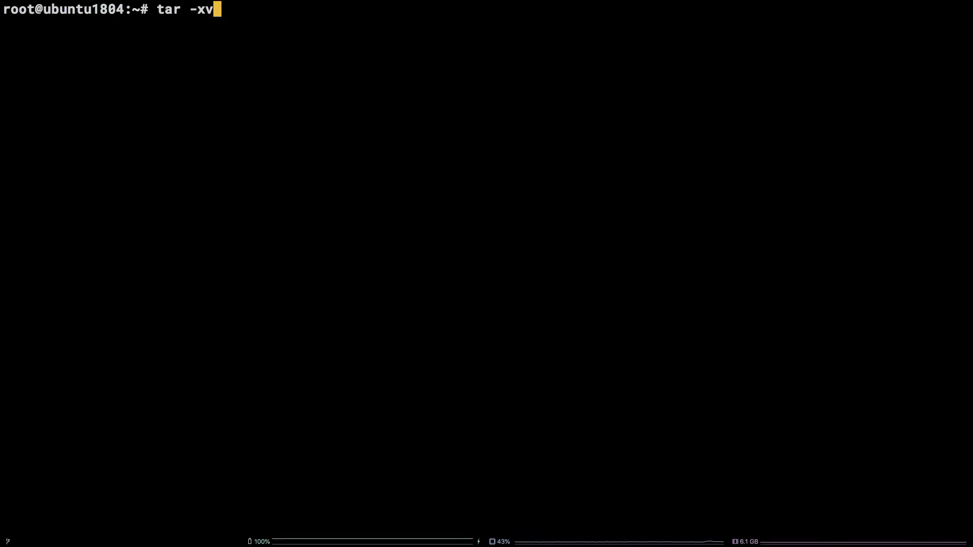
pyautogui.write('zf spark-')
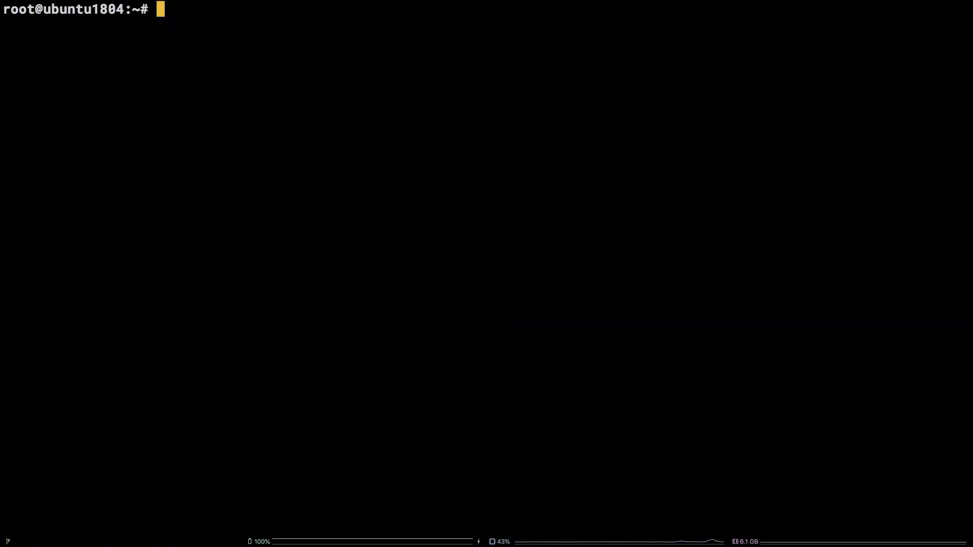
# Move the spark-3.0.1-bin-hadoop2.7 folder to /opt/spark with mv.
pyautogui.write('mv')
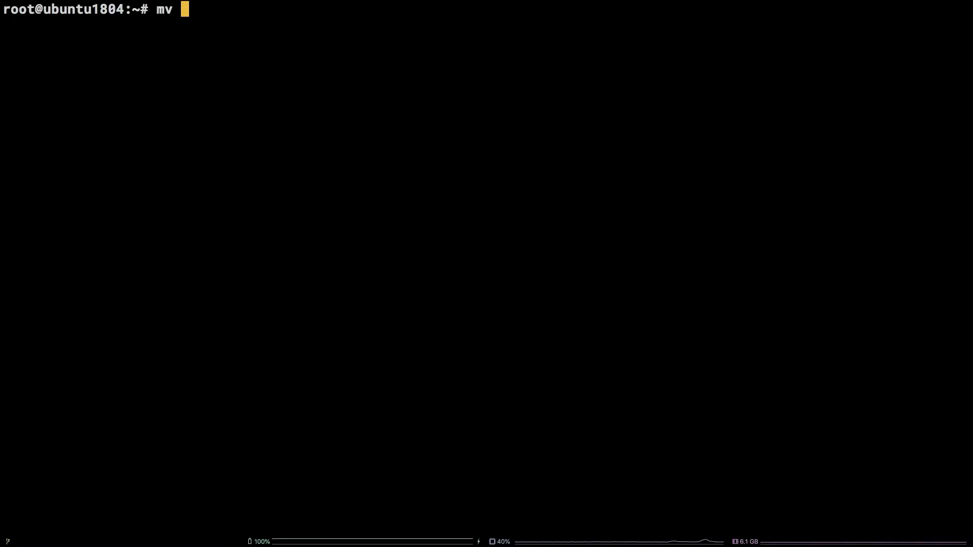
pyautogui.write('spark-3.0.1-bin-hadoop2.7')
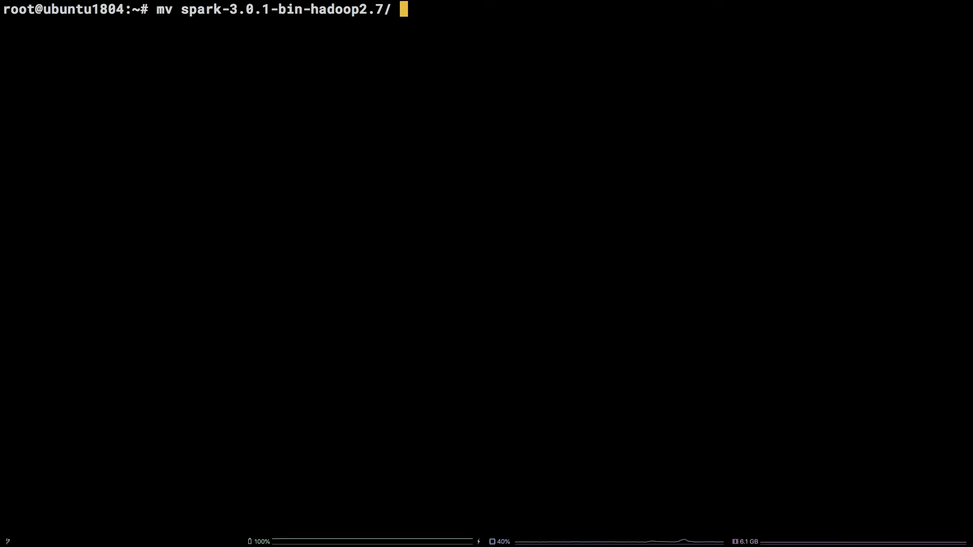
pyautogui.write('/opt')
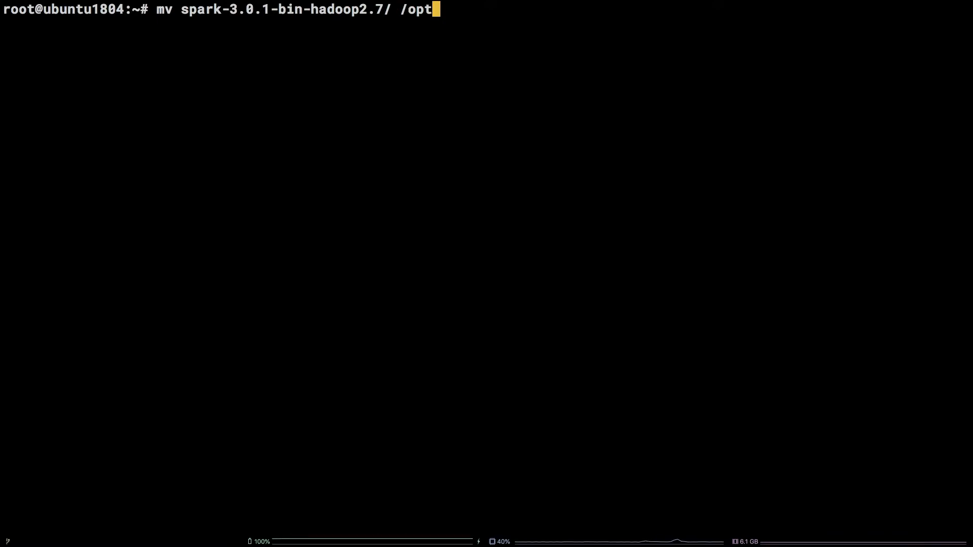
pyautogui.write('sp')
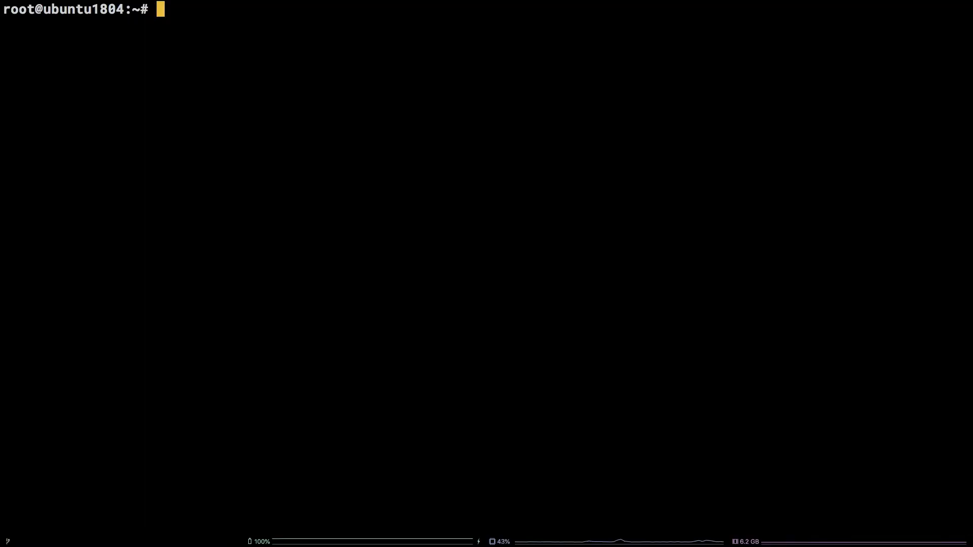
# Reload ~/.profile with source, then launch the Spark master via start-master.sh.
pyautogui.write('source ~')
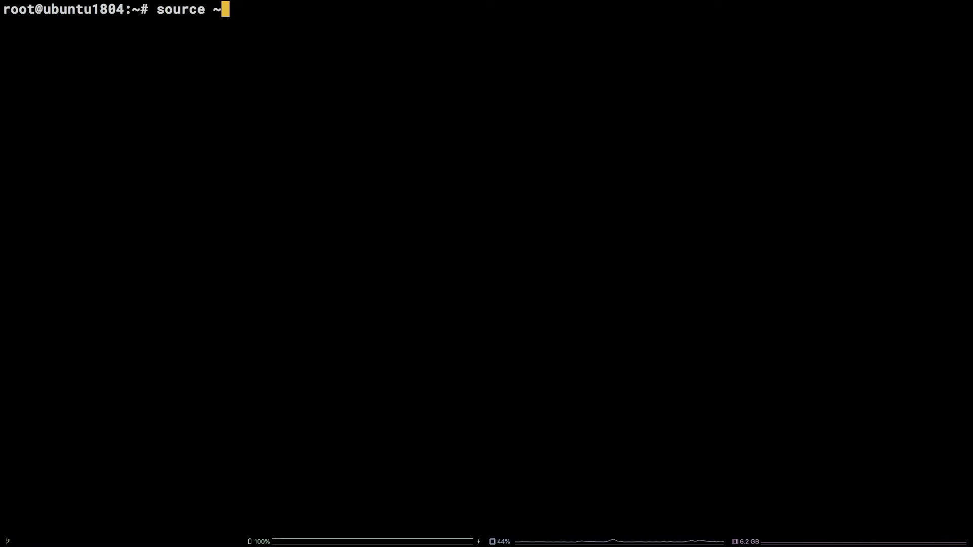
pyautogui.write('/.profil')
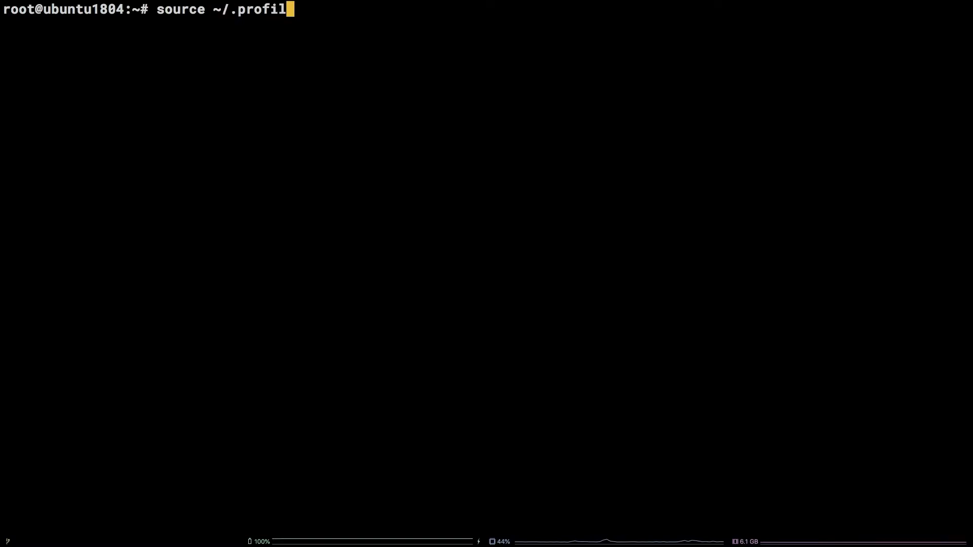
pyautogui.write('e')
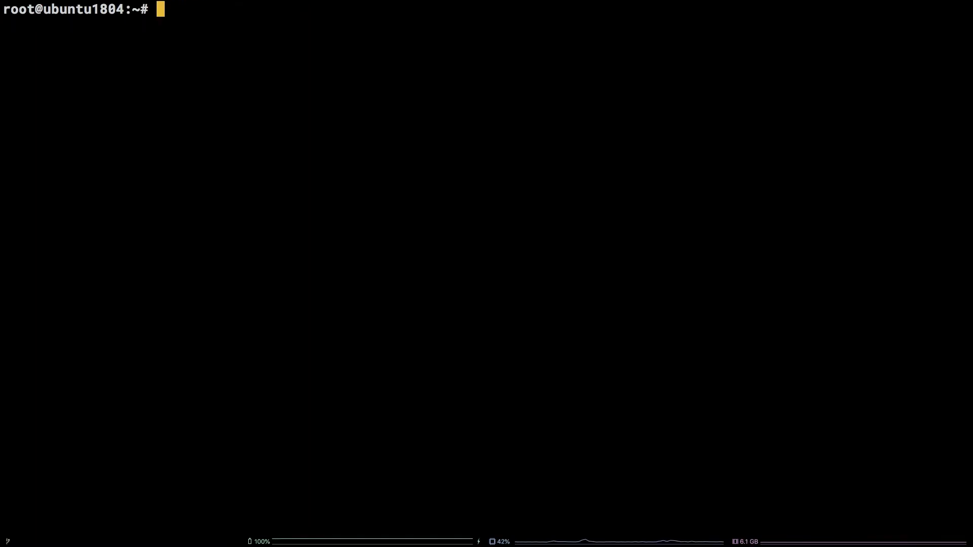
pyautogui.moveTo(693, 343)
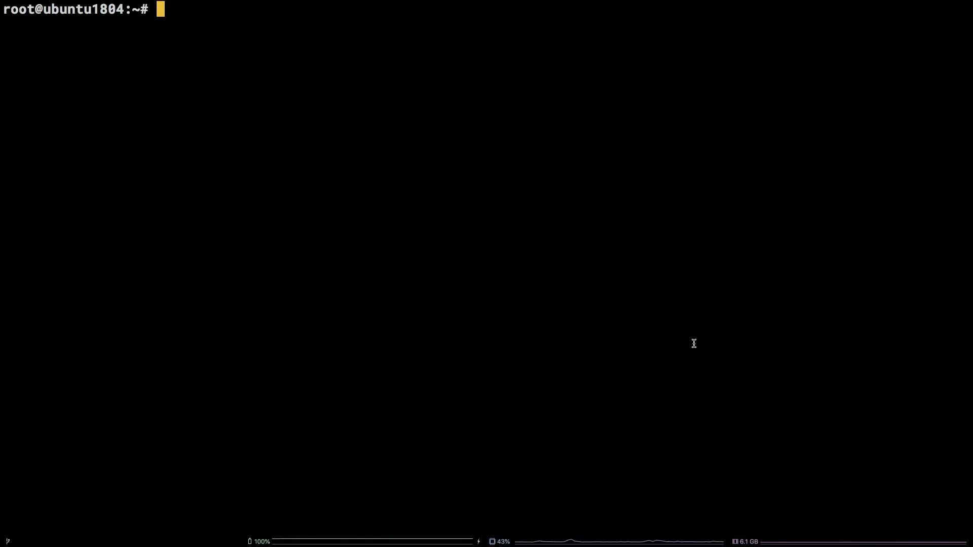
pyautogui.write('start-maste')
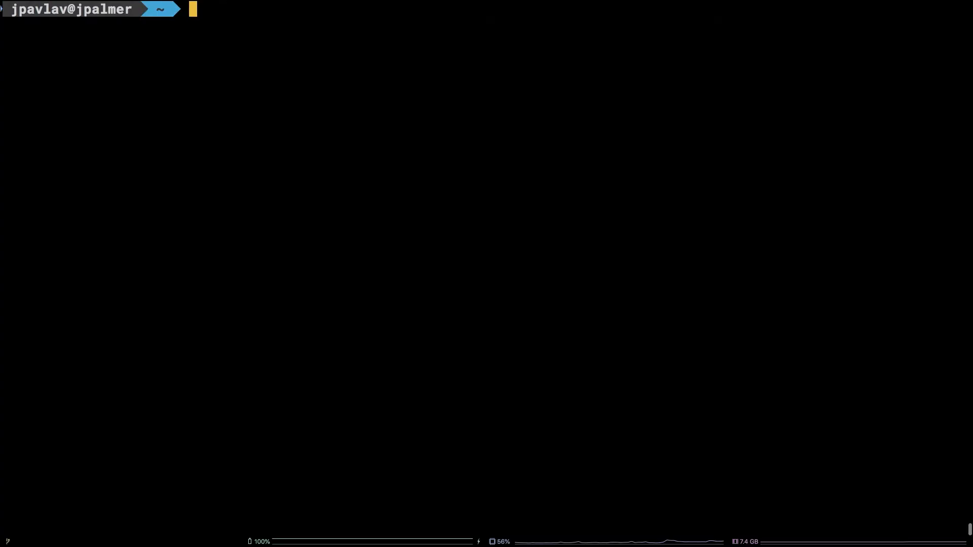
pyautogui.write('ssh -L 8080:localhost:8080 root@ubuntu1804.awesome.com')
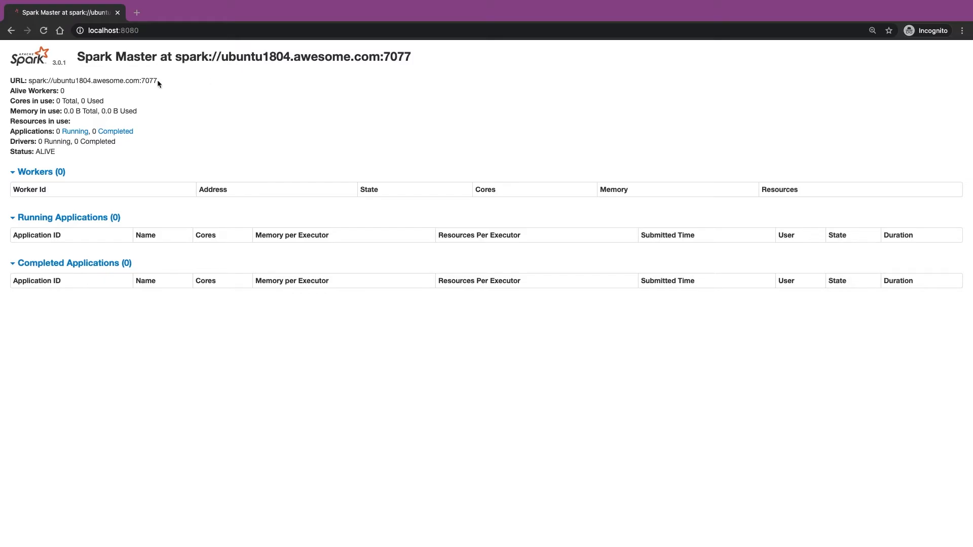
# Select the master's spark:// address in the web UI to reuse it.
pyautogui.doubleClick(91, 80)
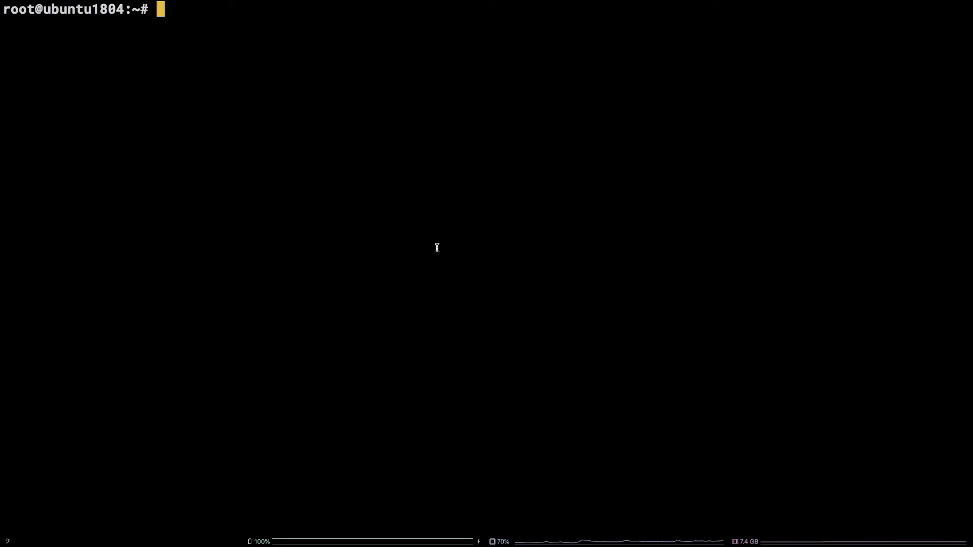
# Start a Spark worker against spark://ubuntu1804.awesome.com:7077 and return to the server shell.
pyautogui.write('start')
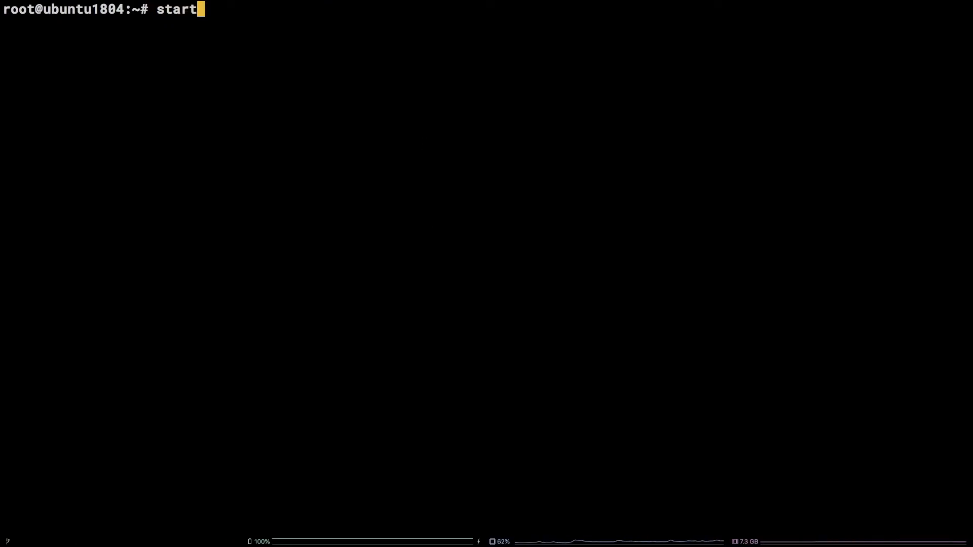
pyautogui.write('-worke')
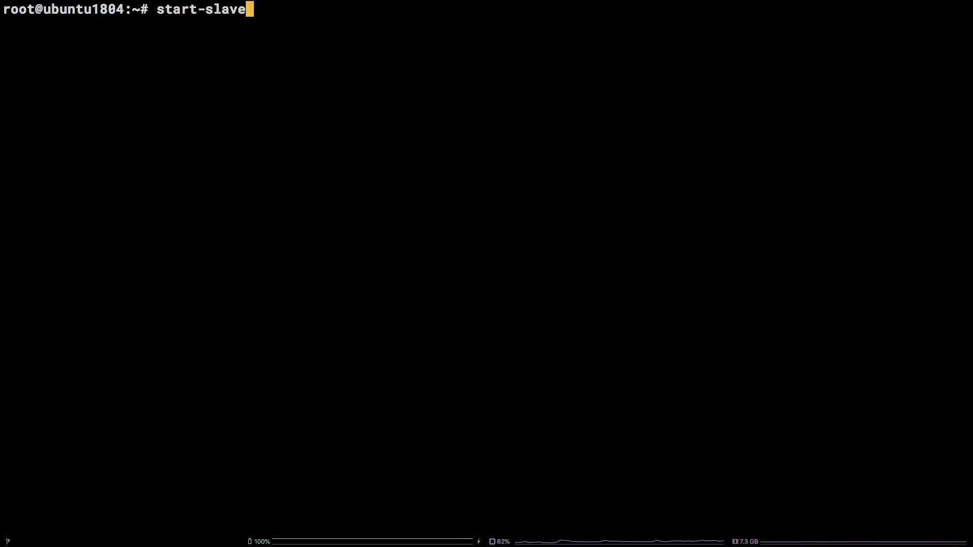
pyautogui.write('.sh spark://ubuntu1804.awesome.com:7077')
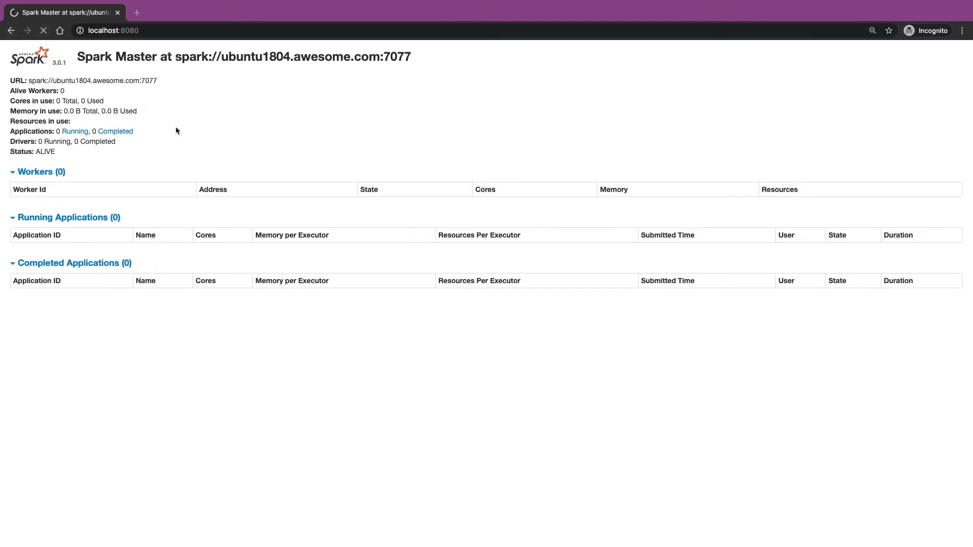
pyautogui.click(43, 29)
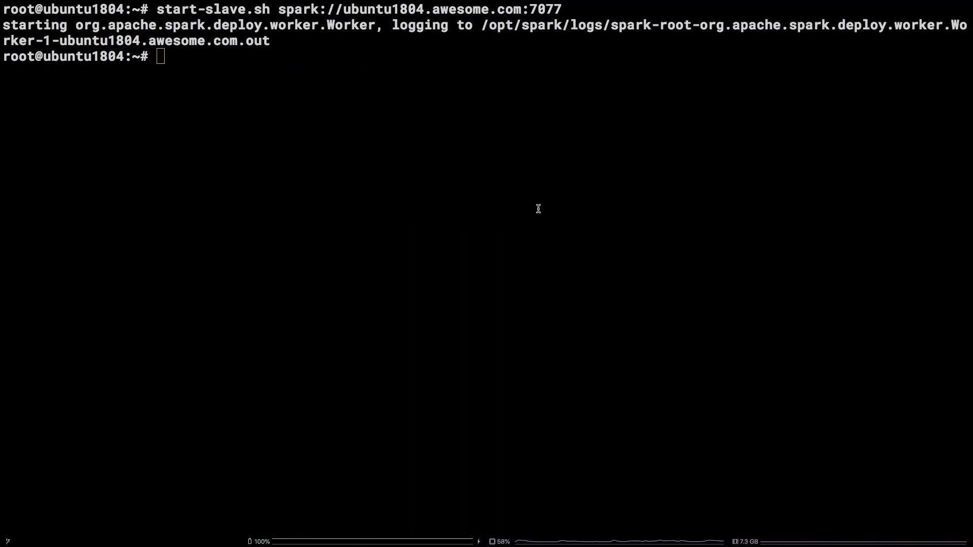
# Run spark-shell, print "Hello from spark" with println, then leave with :quit.
pyautogui.write('spark-shell')
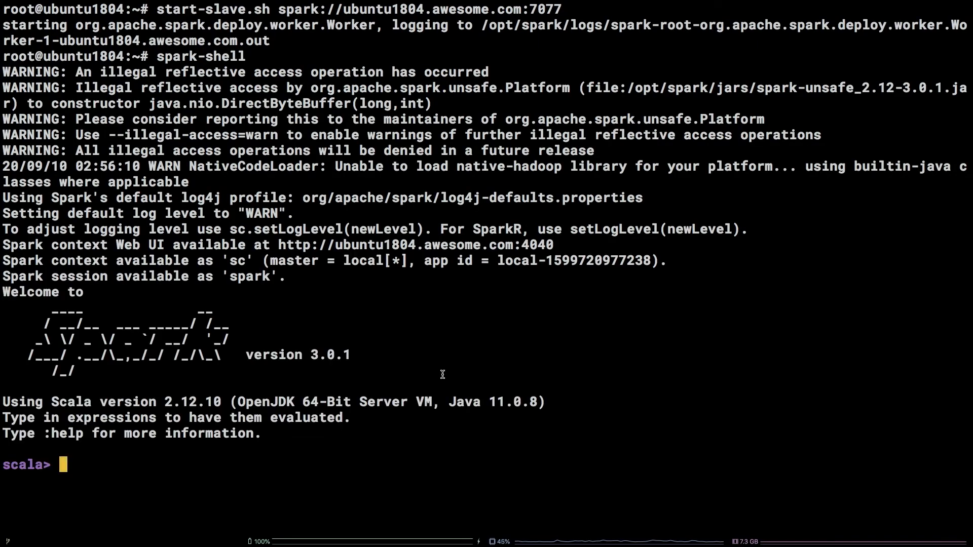
pyautogui.write('println("Hello from spark")')
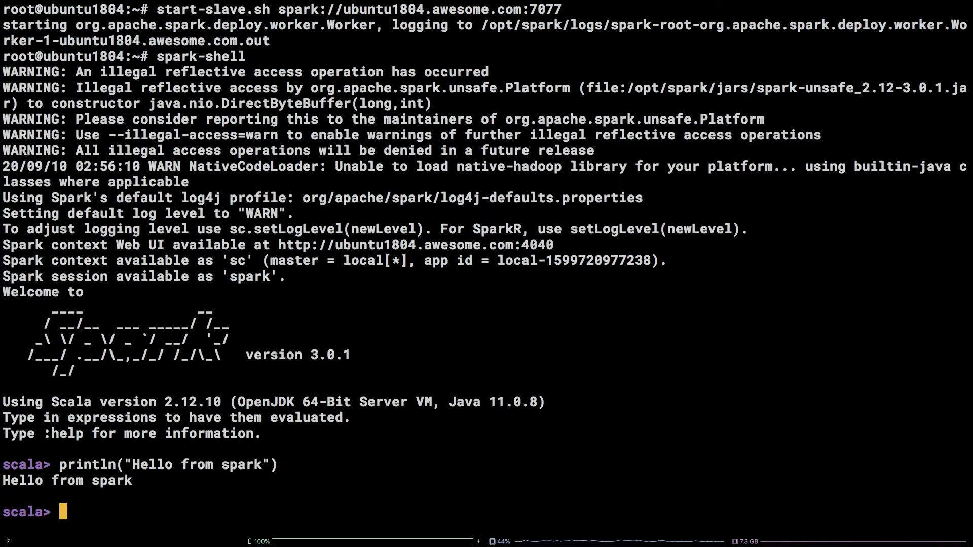
pyautogui.write(':quit')
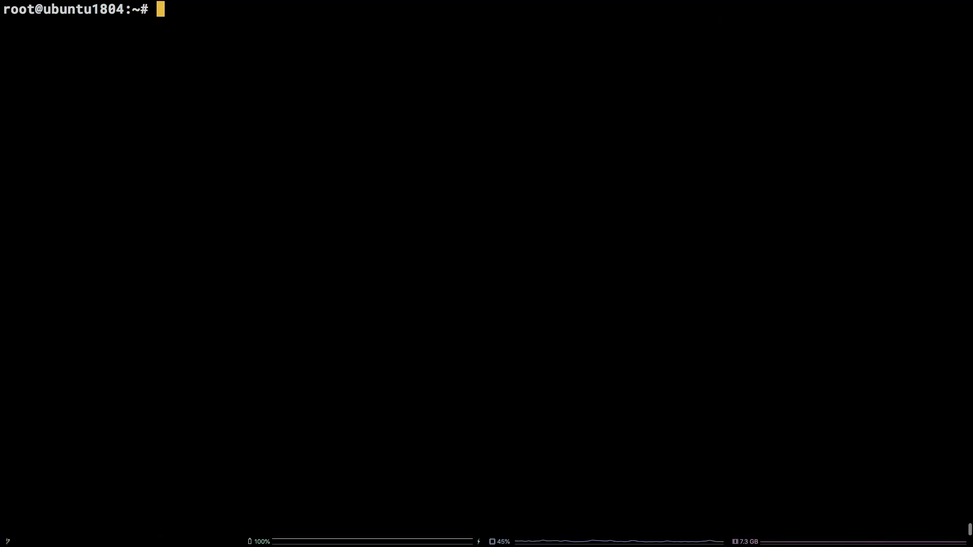
# Run pyspark and print 'hello from pyspark!' to confirm it works.
pyautogui.write('pyspark')
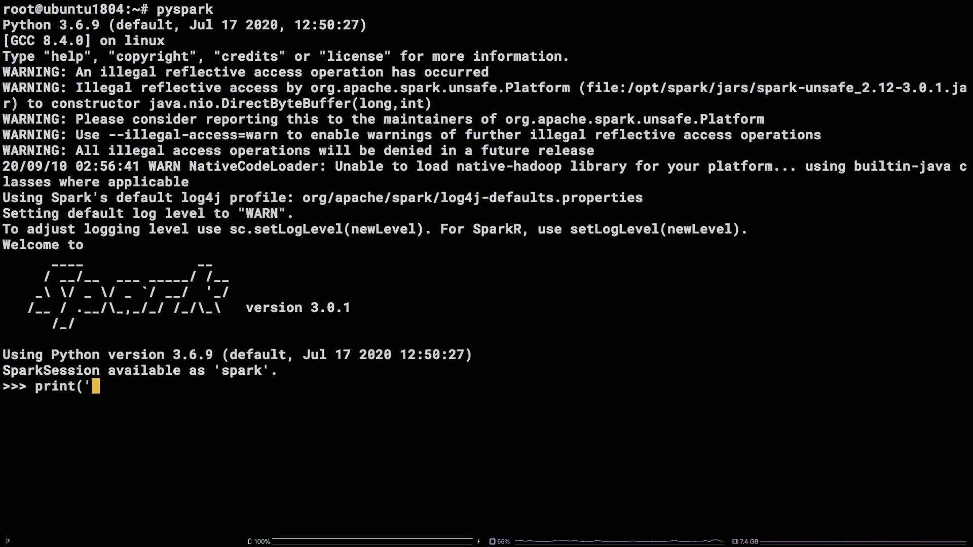
pyautogui.write("hello from pyspark!')")
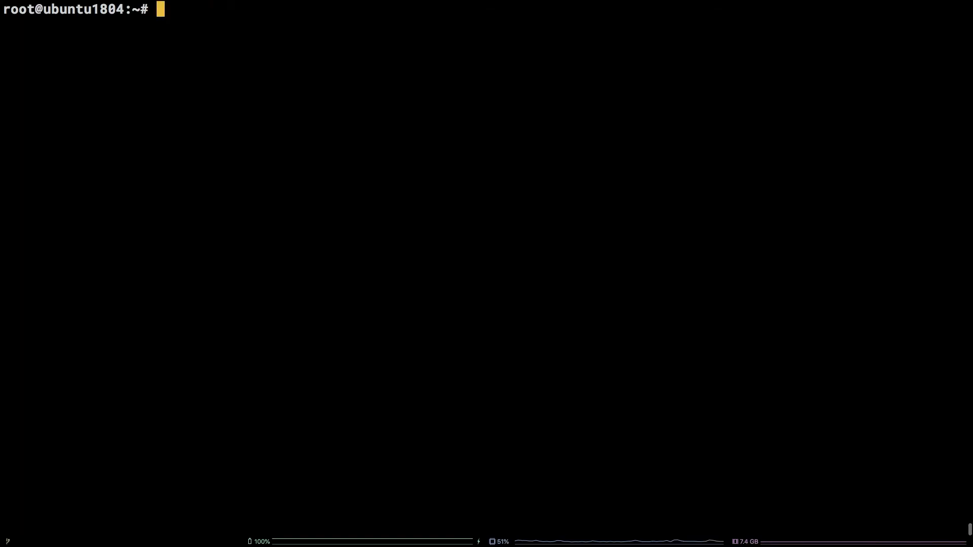
# Run stop-slave.sh and stop-master.sh to stop the Spark worker and master.
pyautogui.write('stop=s')
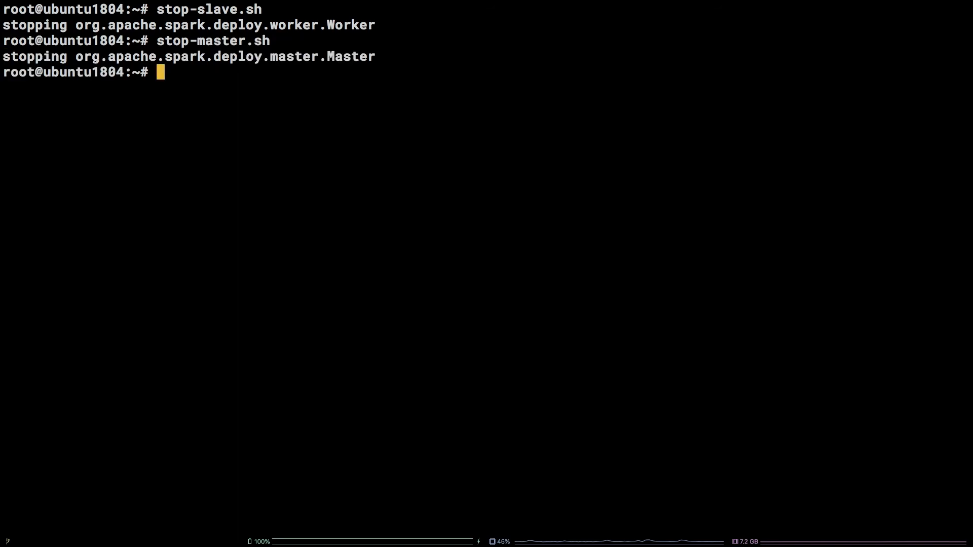
pyautogui.moveTo(497, 423)
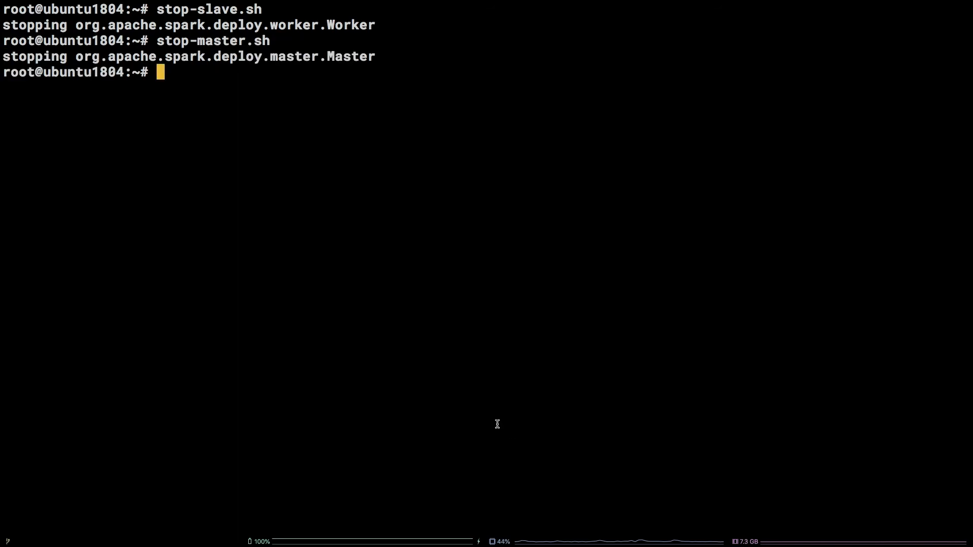